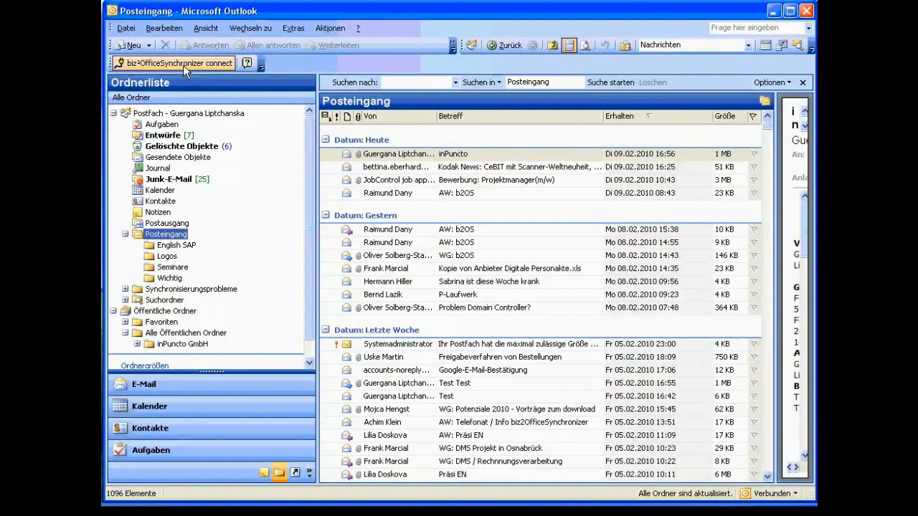
Log the biz²OfficeSynchronizer add-in on to SAP system IES, client 800.
left_click(175, 63)
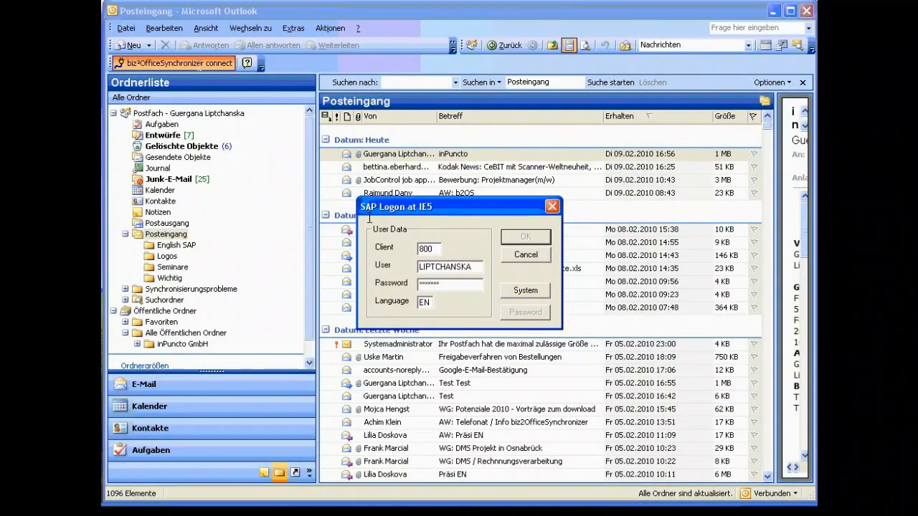
left_click(525, 256)
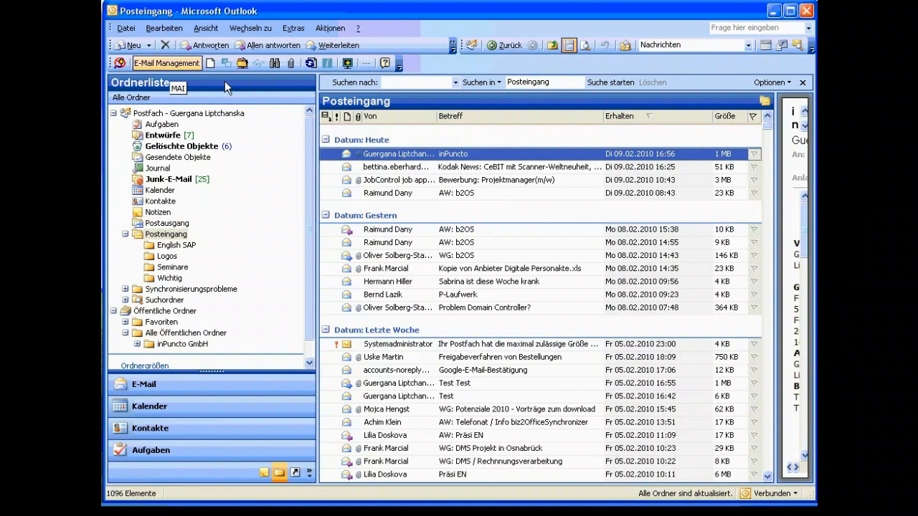
Start a new SAP document info record for the selected inPuncto mail.
left_click(167, 63)
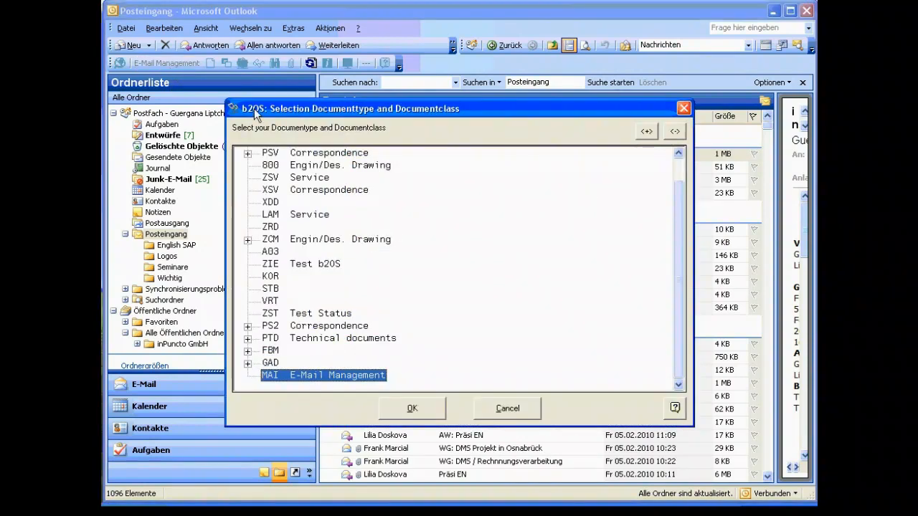
mouse_move(293, 135)
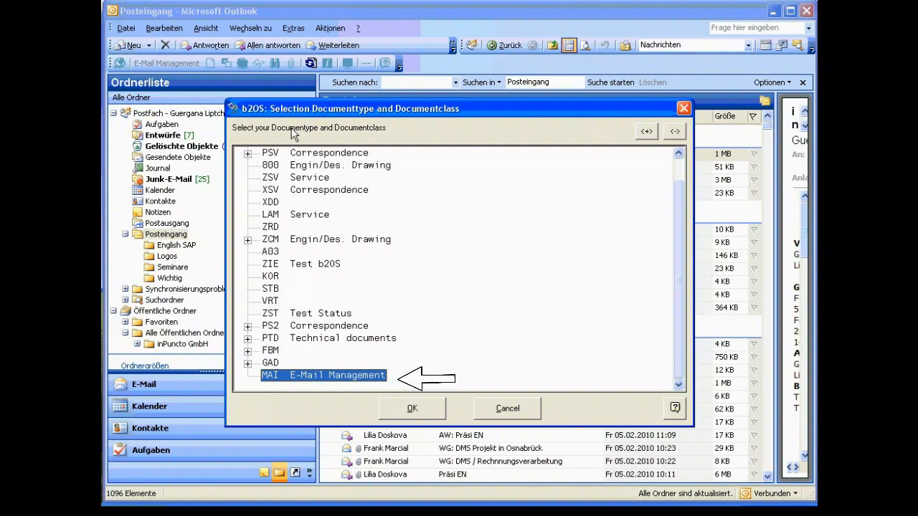
mouse_move(367, 172)
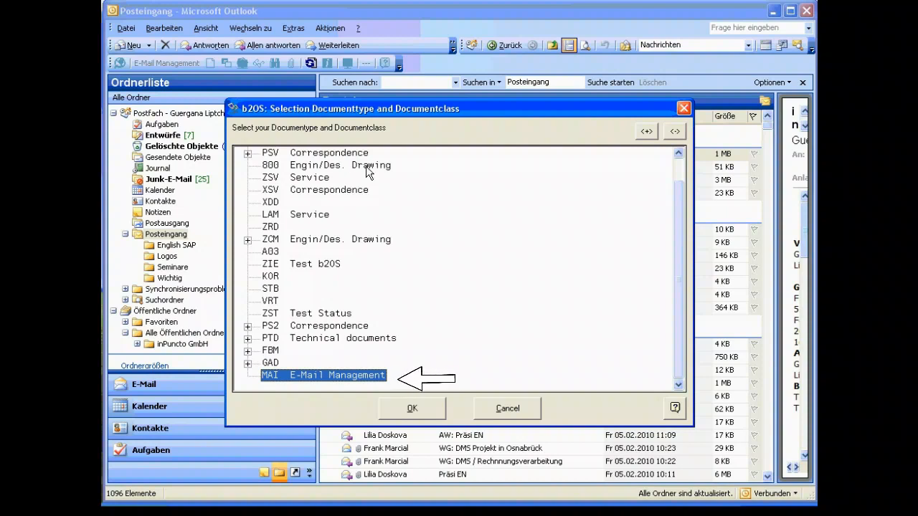
mouse_move(658, 339)
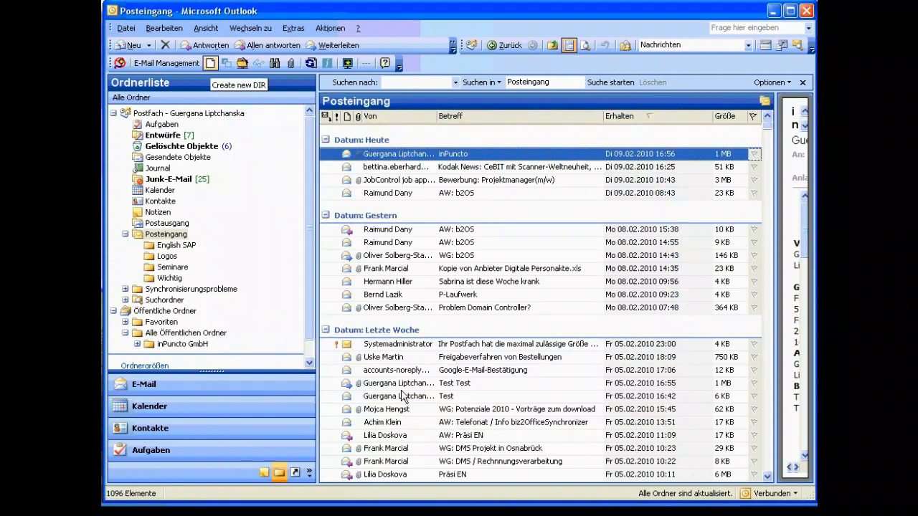
mouse_move(237, 112)
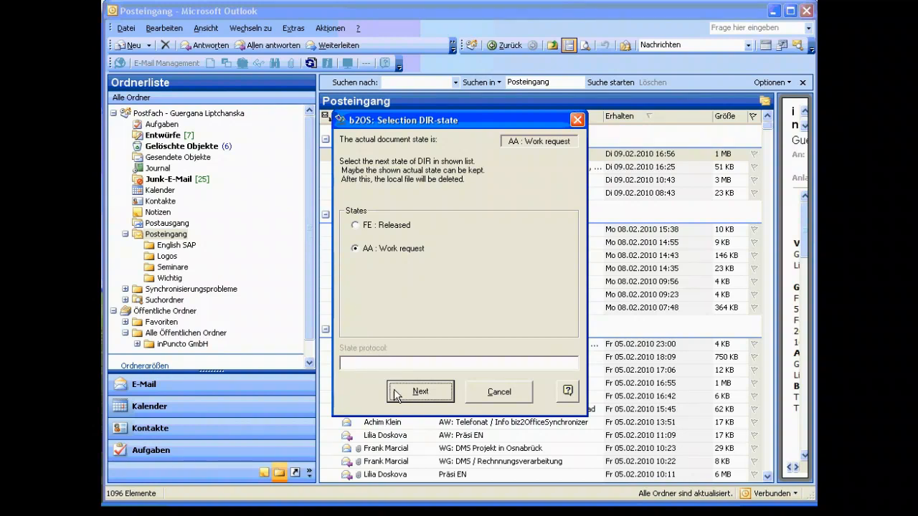
Keep the AA Work request state and continue to the extended e-mail attributes.
left_click(419, 391)
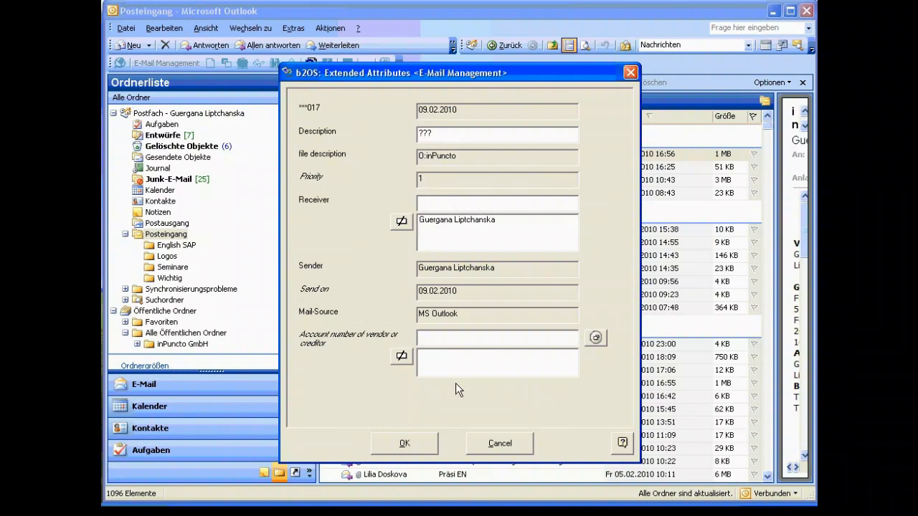
Look up vendor 5210 via the account-number search and store the mail as document 1003980.
left_click(595, 339)
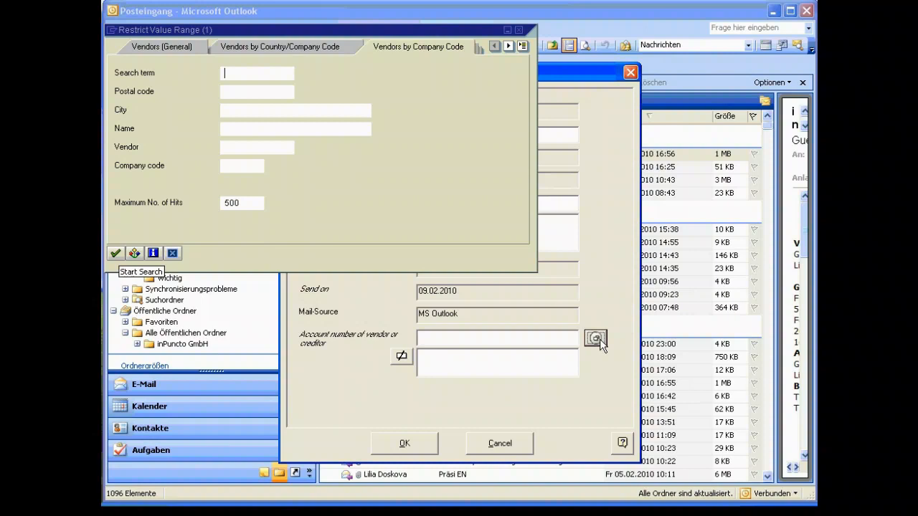
mouse_move(356, 293)
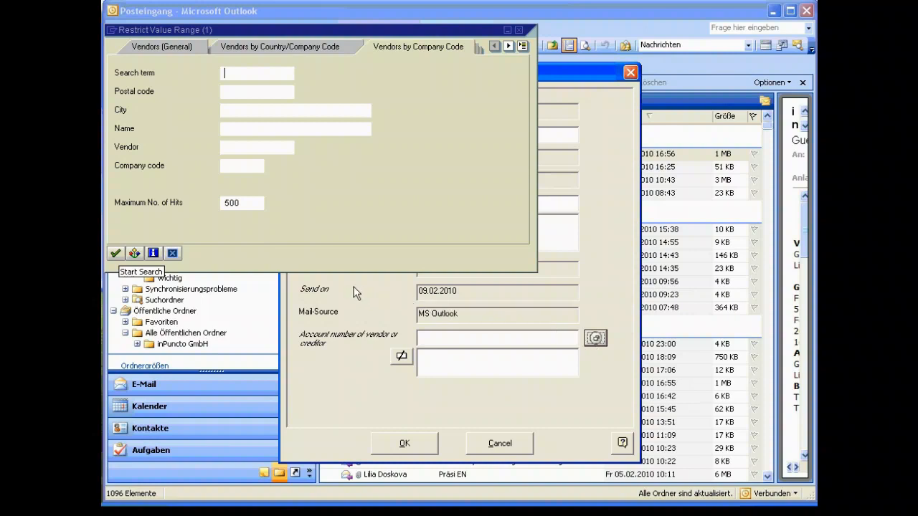
left_click(114, 253)
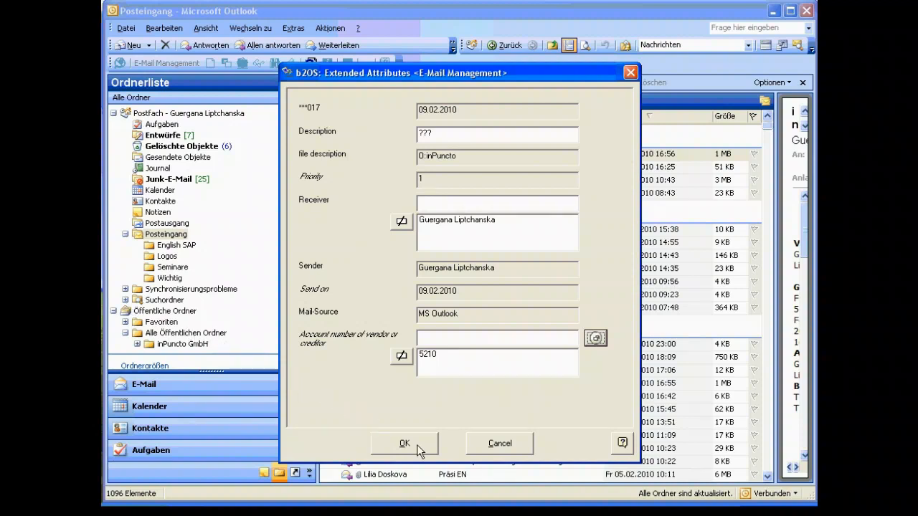
left_click(404, 444)
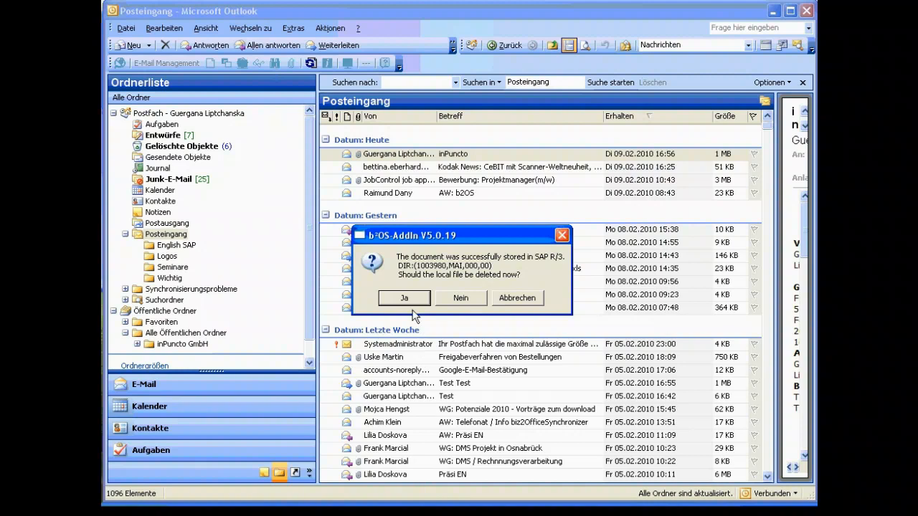
left_click(405, 297)
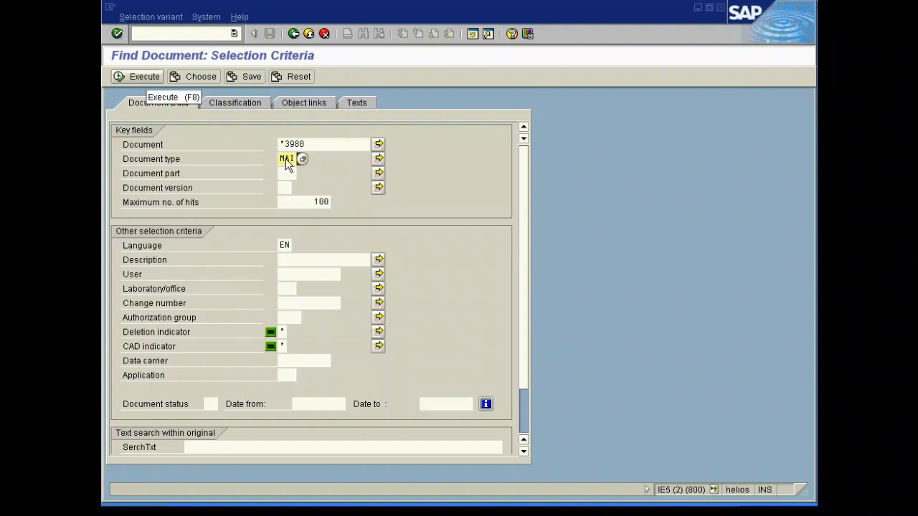
mouse_move(151, 89)
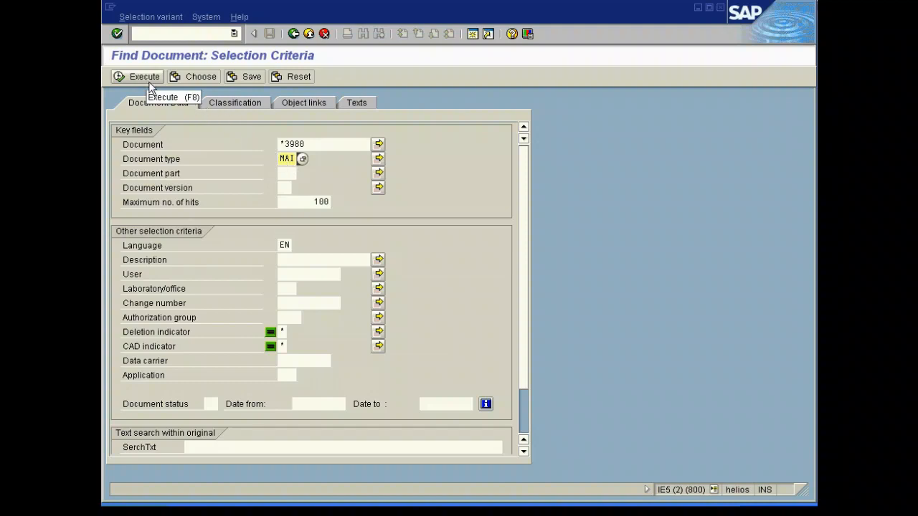
Find and display document 1003980 in SAP GUI.
left_click(136, 78)
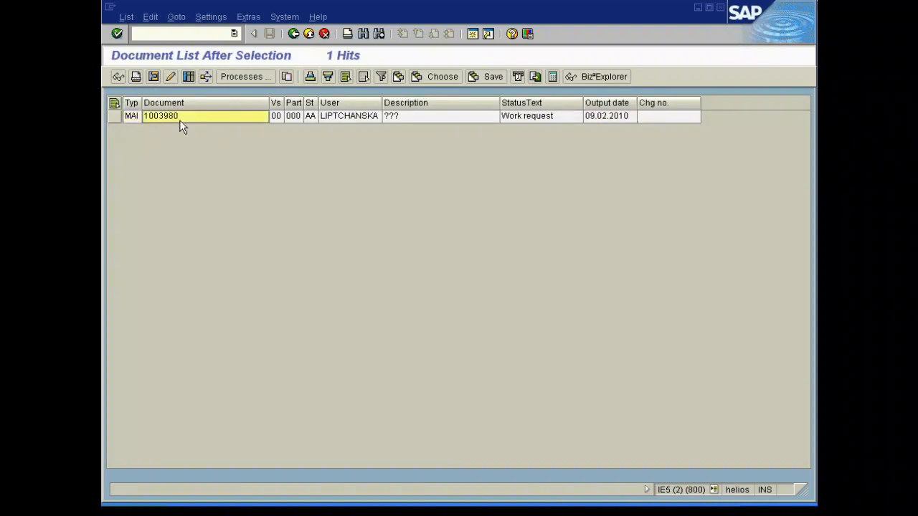
double_click(161, 115)
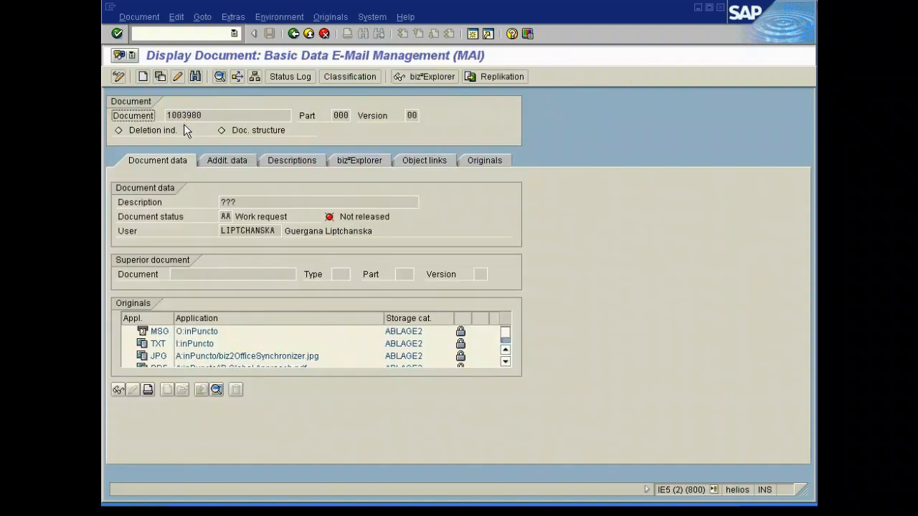
mouse_move(227, 338)
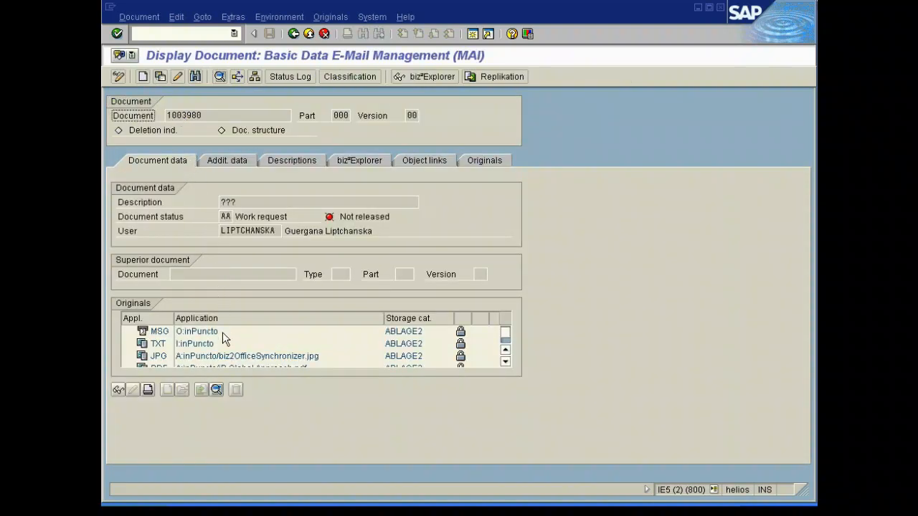
Review the MSG, TXT, JPG and PDF originals, then show the Descriptions entries.
left_click(198, 331)
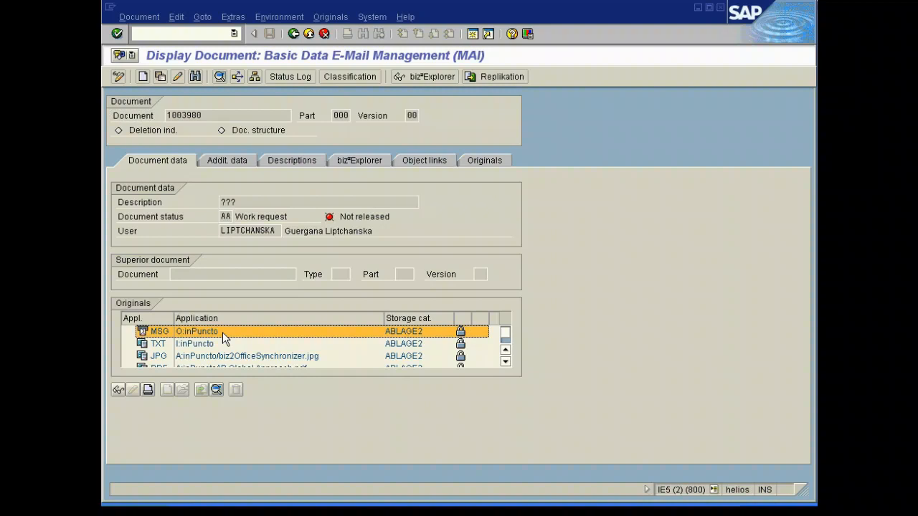
left_click(505, 363)
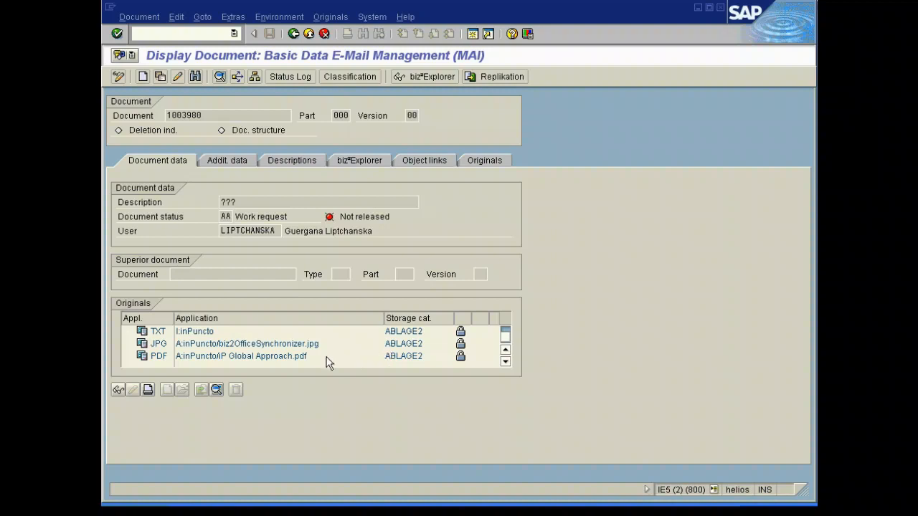
left_click(241, 356)
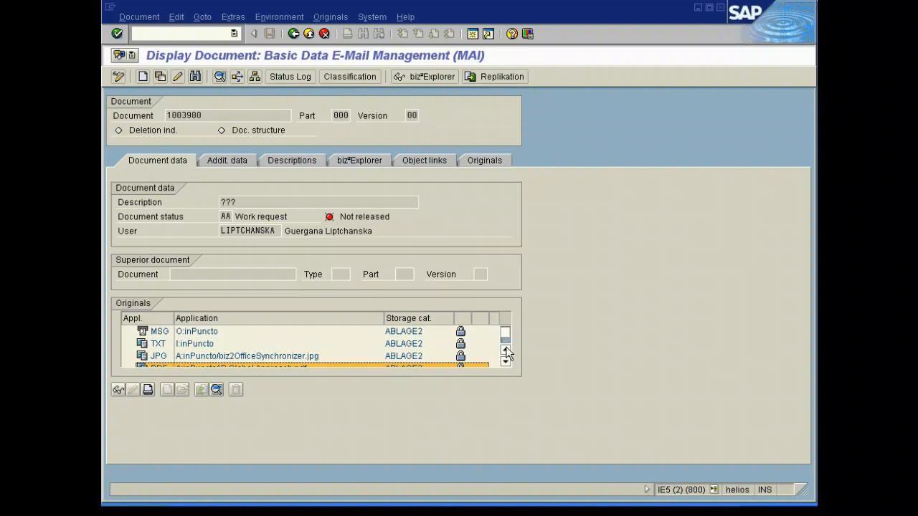
mouse_move(330, 337)
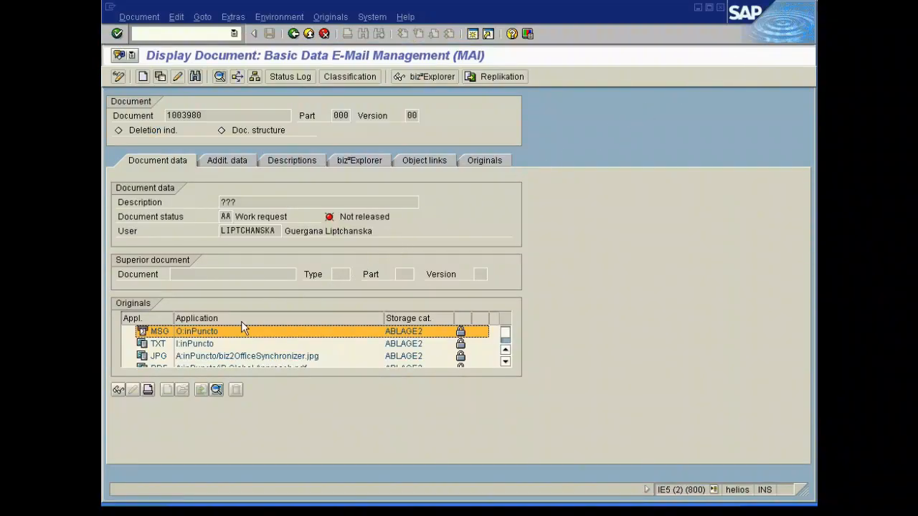
double_click(195, 329)
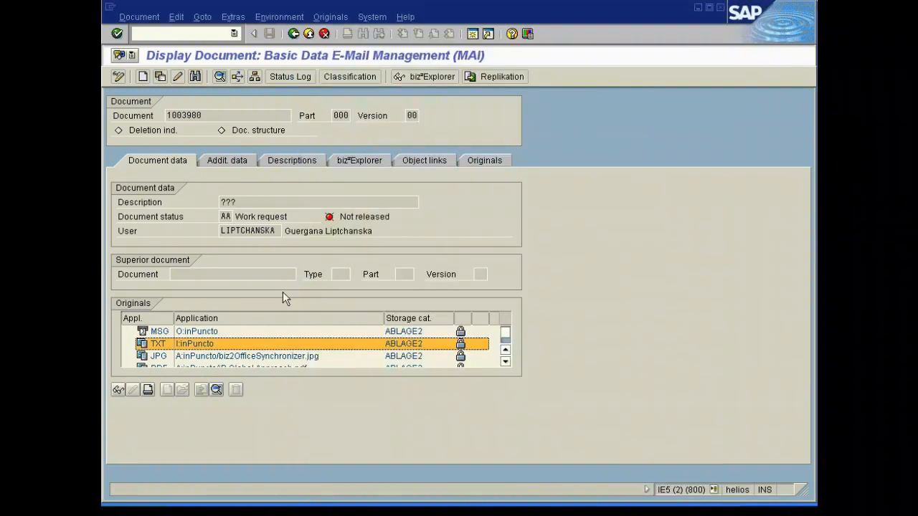
scroll("down", 3)
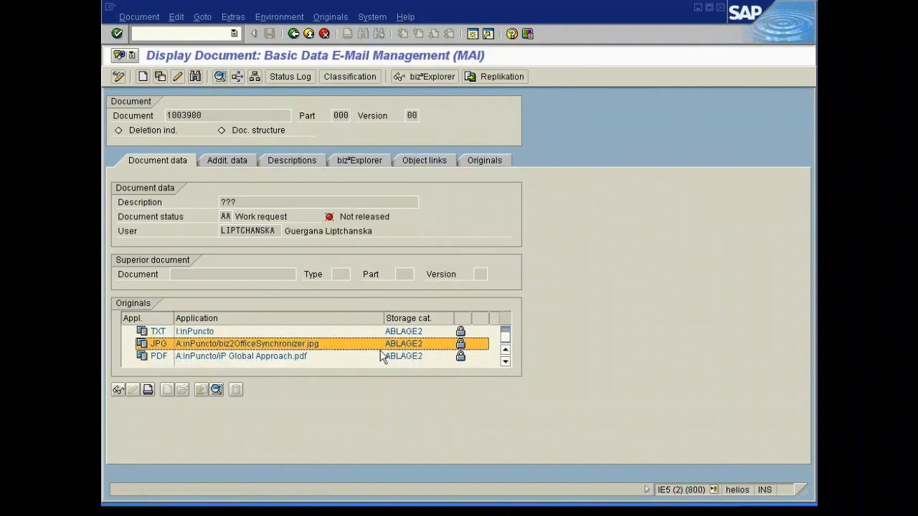
left_click(241, 356)
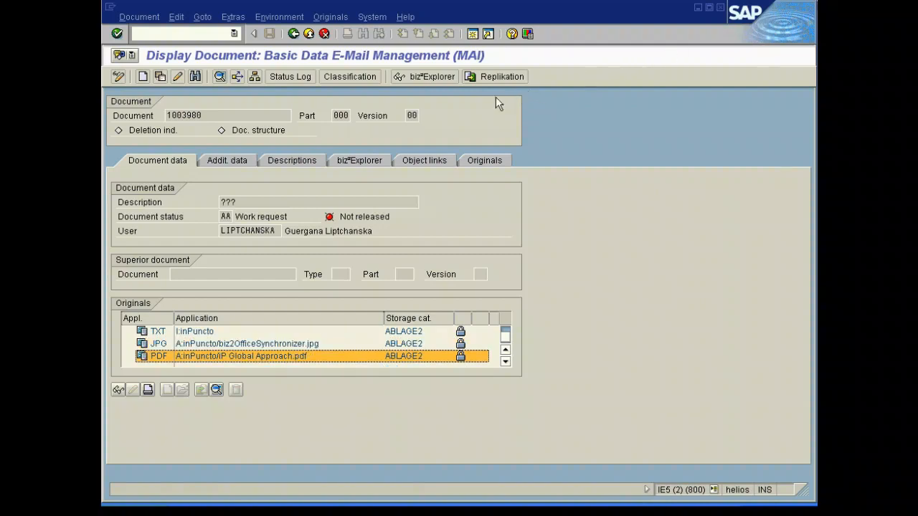
left_click(291, 161)
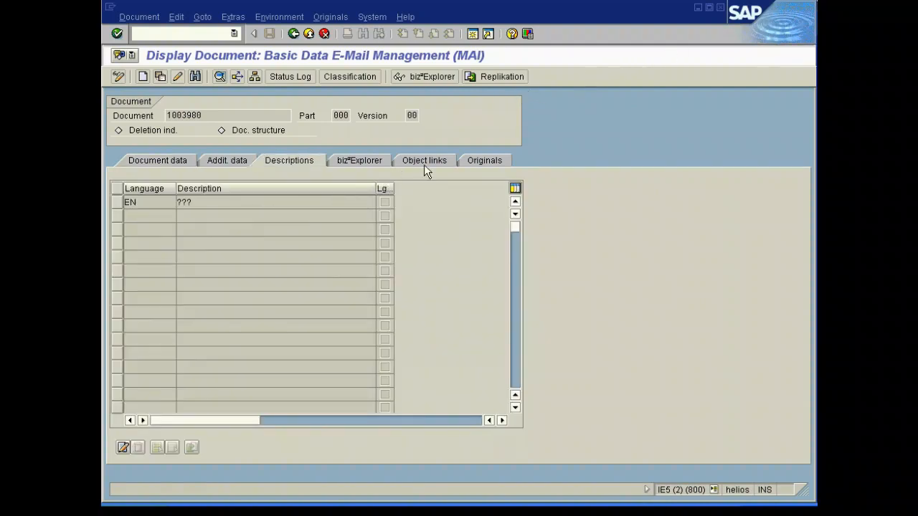
Confirm the object link to vendor 5210 Abele Intershop, then return to the Outlook inbox.
left_click(422, 160)
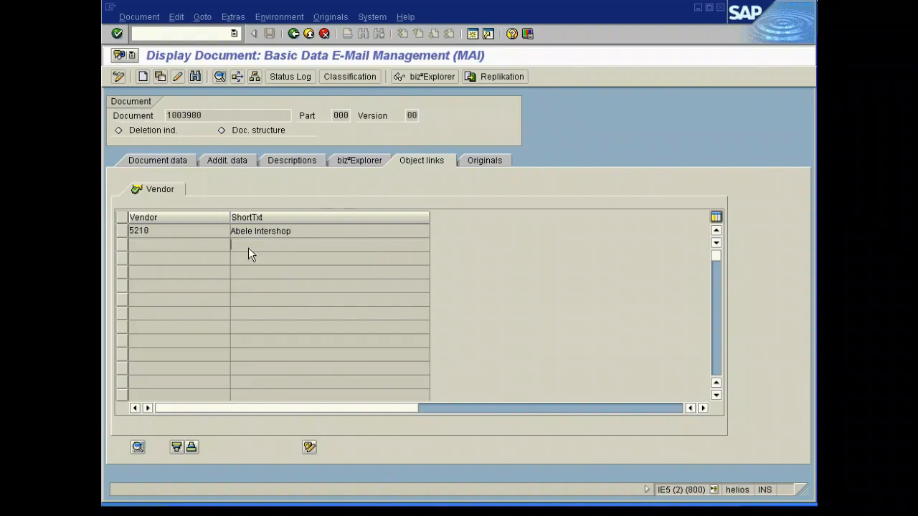
mouse_move(309, 236)
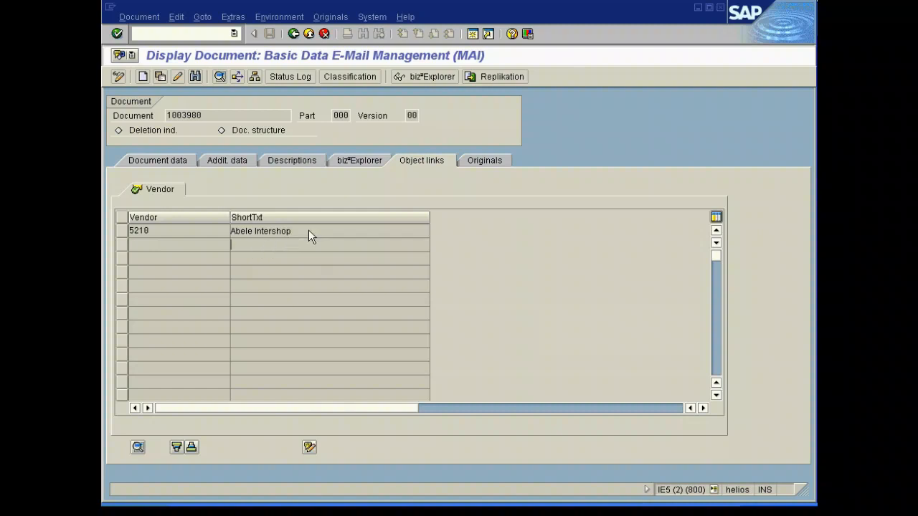
left_click(482, 160)
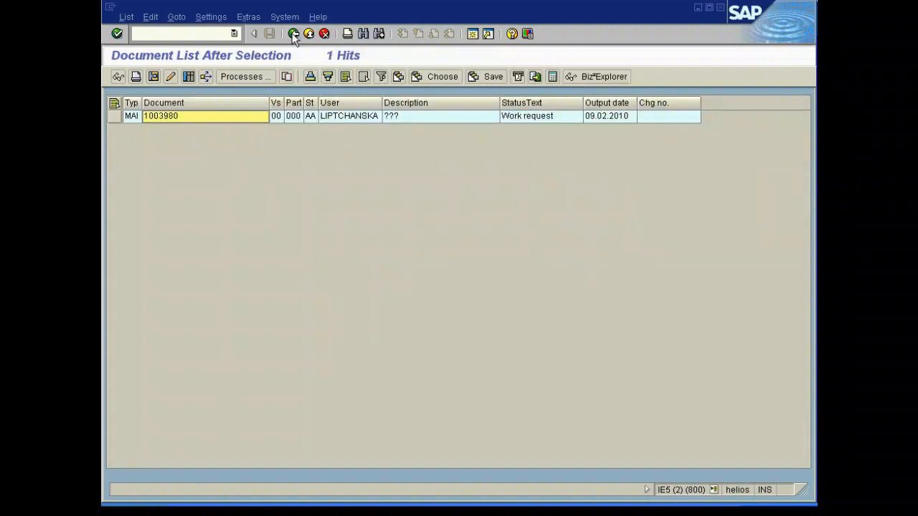
left_click(293, 34)
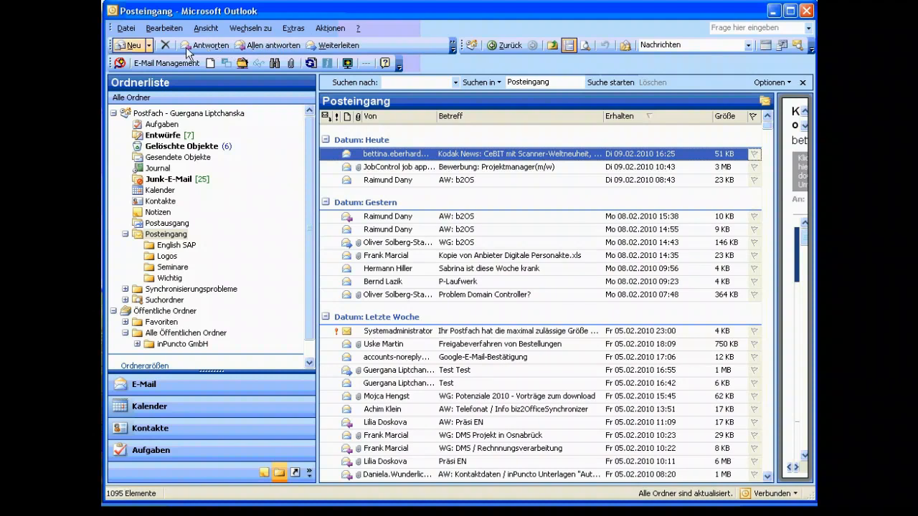
Draft a new mail with subject 'inPuncto Germany' and a recipient from the address book.
left_click(129, 45)
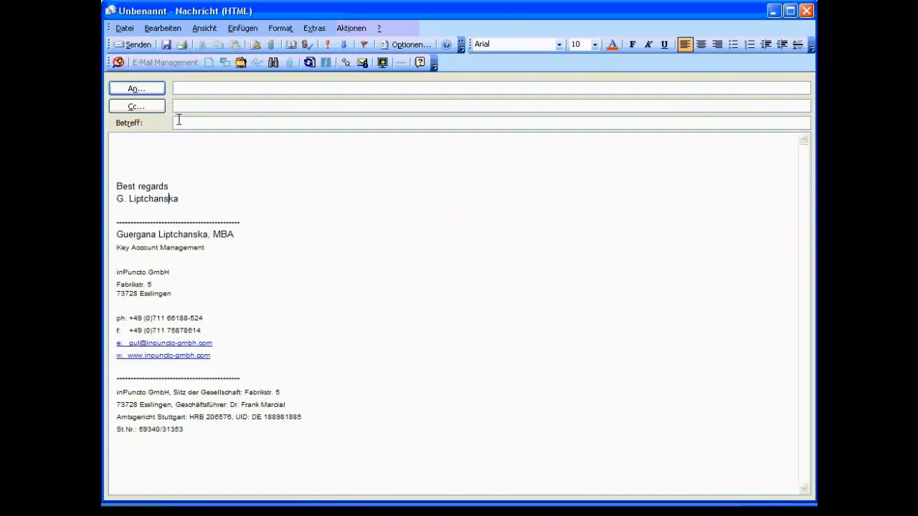
type("inPuncto Germany")
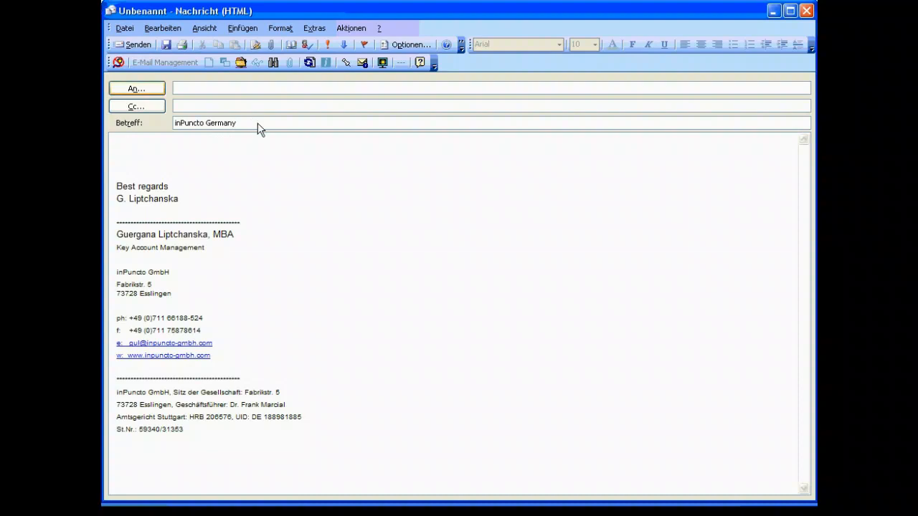
left_click(136, 89)
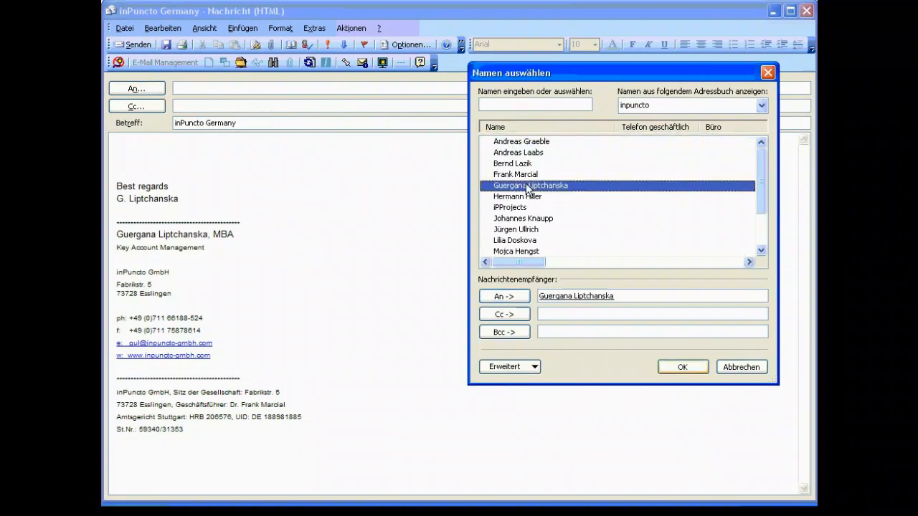
left_click(683, 368)
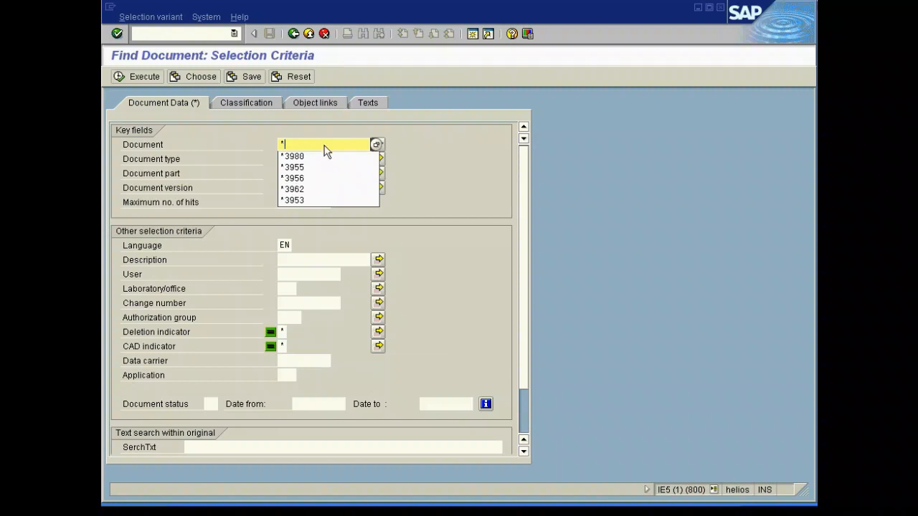
Find document *3980 again and list its originals for attaching.
left_click(293, 155)
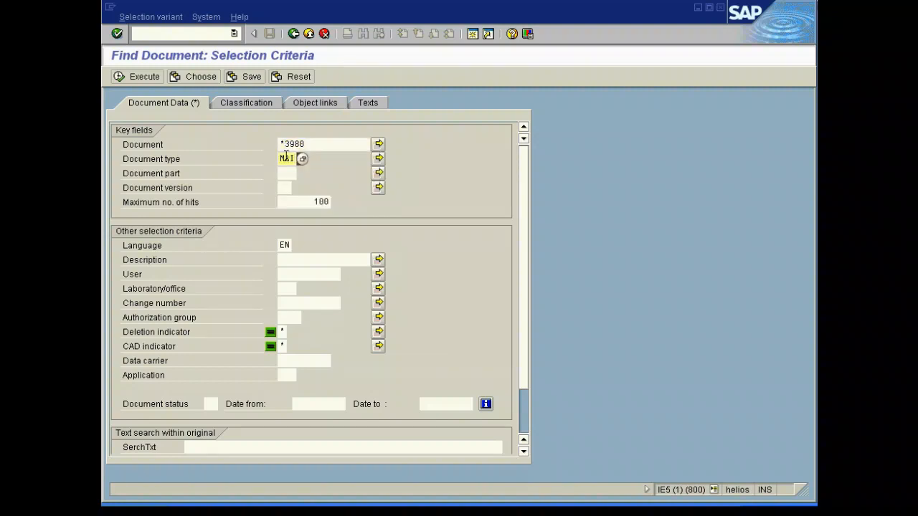
left_click(137, 76)
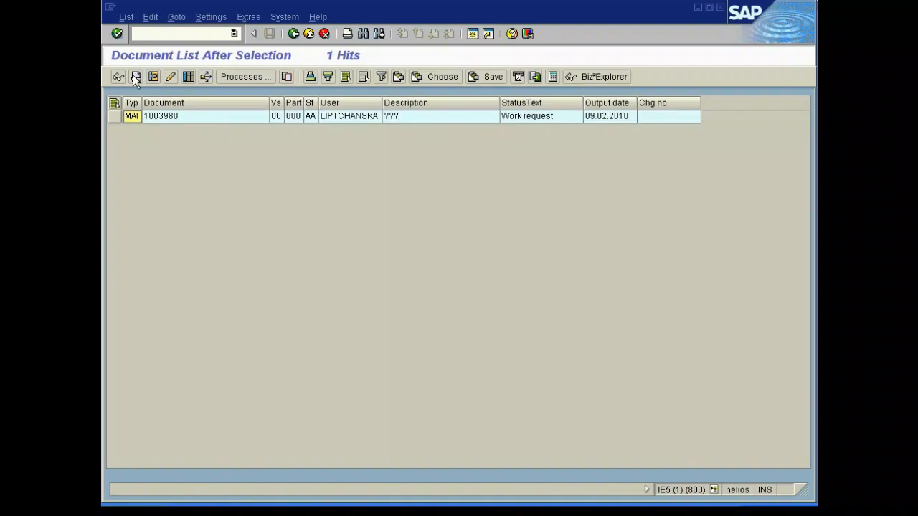
left_click(136, 77)
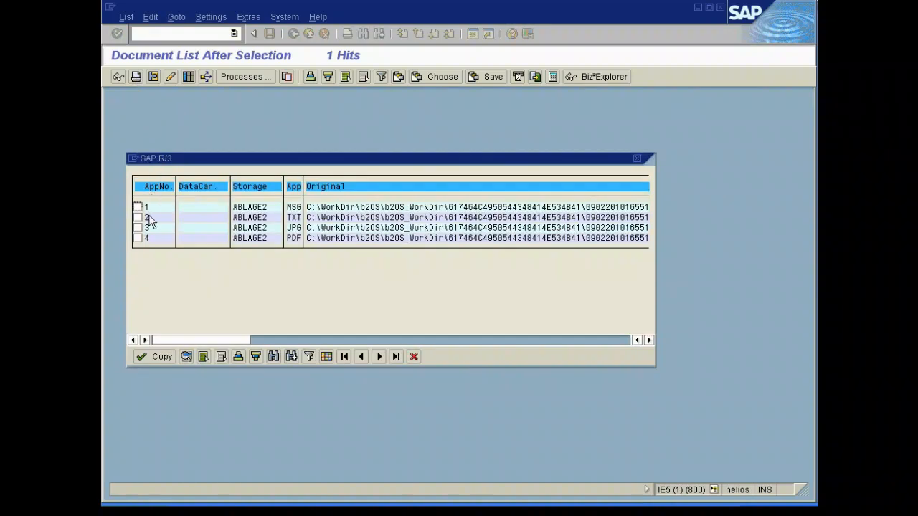
Copy the Global Approach PDF original onto the inPuncto Germany draft as an attachment.
left_click(138, 239)
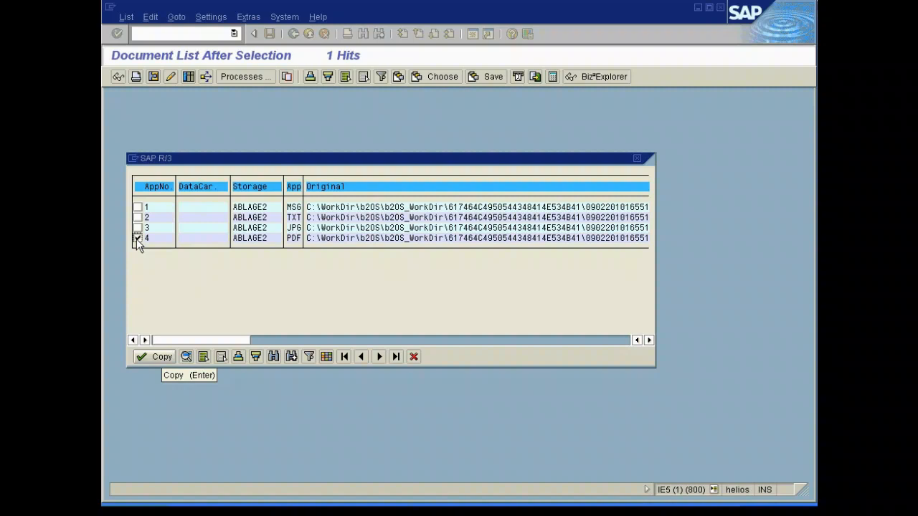
mouse_move(157, 358)
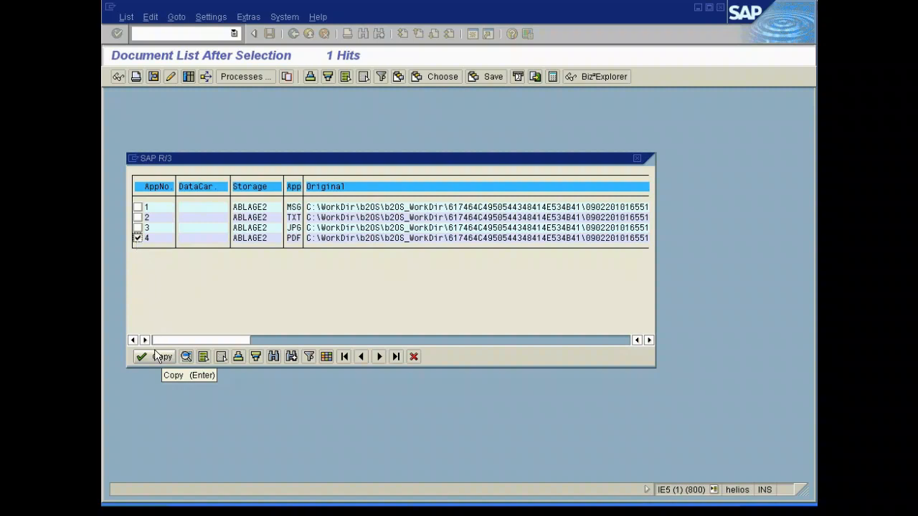
left_click(140, 356)
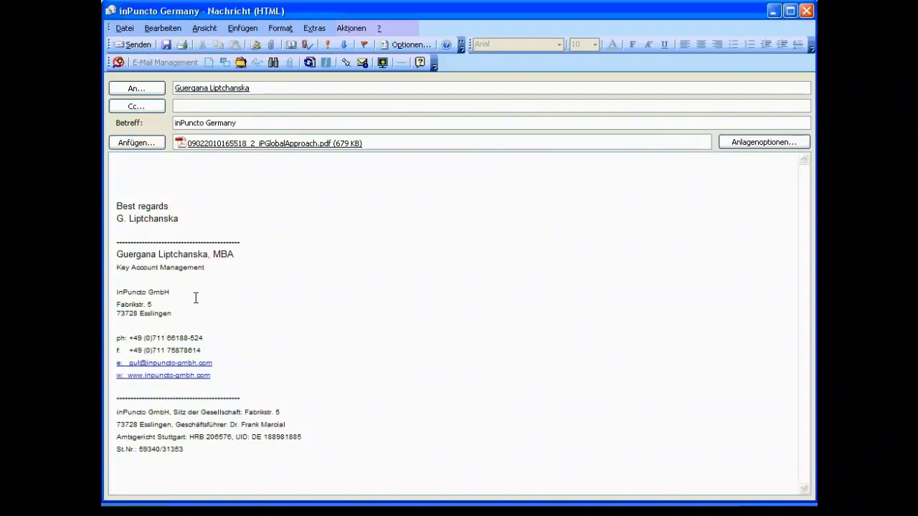
left_click(272, 143)
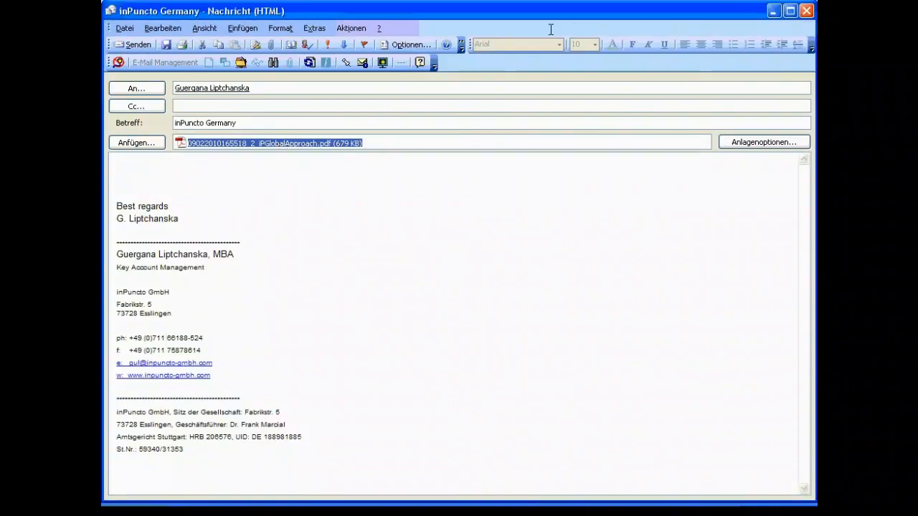